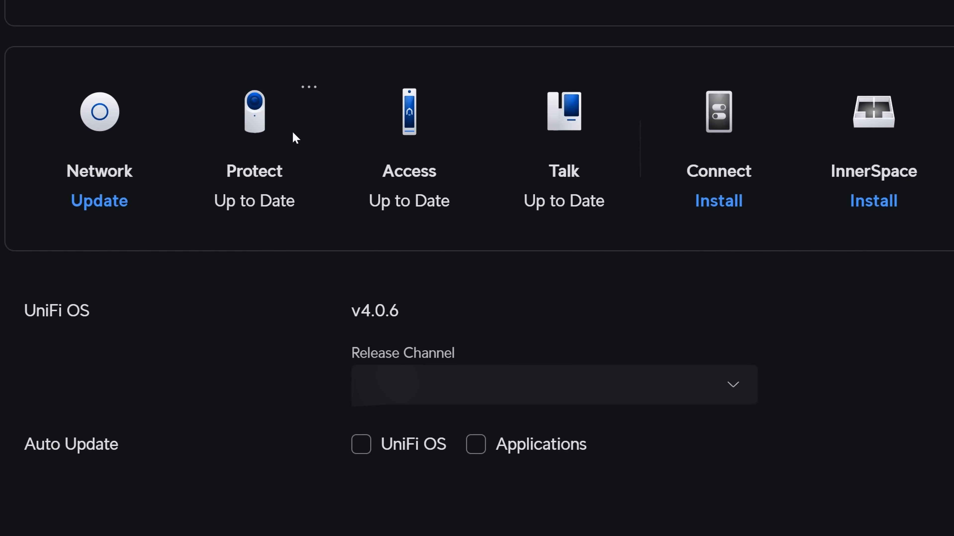
{"action": "mouse_move", "coordinate": [562, 112]}
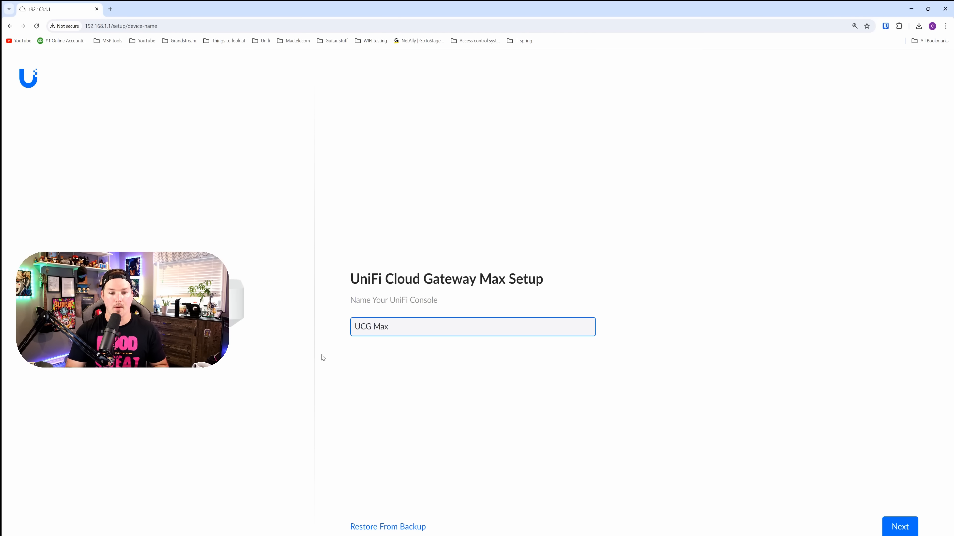
{"action": "mouse_move", "coordinate": [826, 485]}
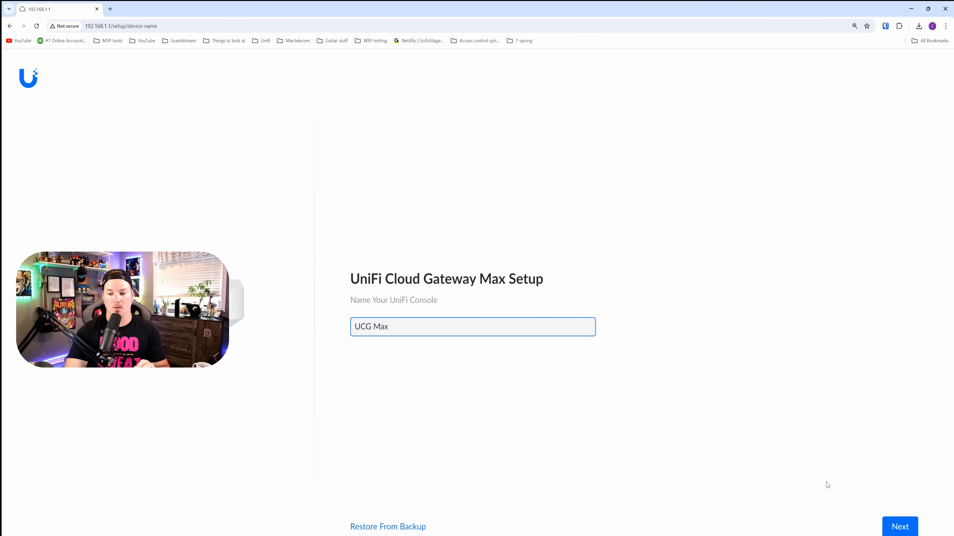
- Accept UCG Max as the console name and continue to UI account creation
{"action": "left_click", "coordinate": [899, 527]}
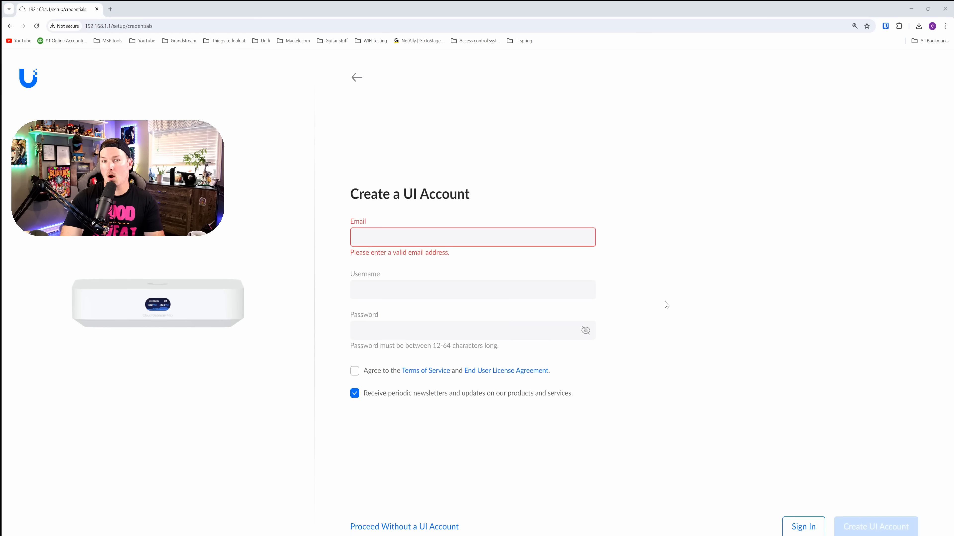
{"action": "mouse_move", "coordinate": [417, 211]}
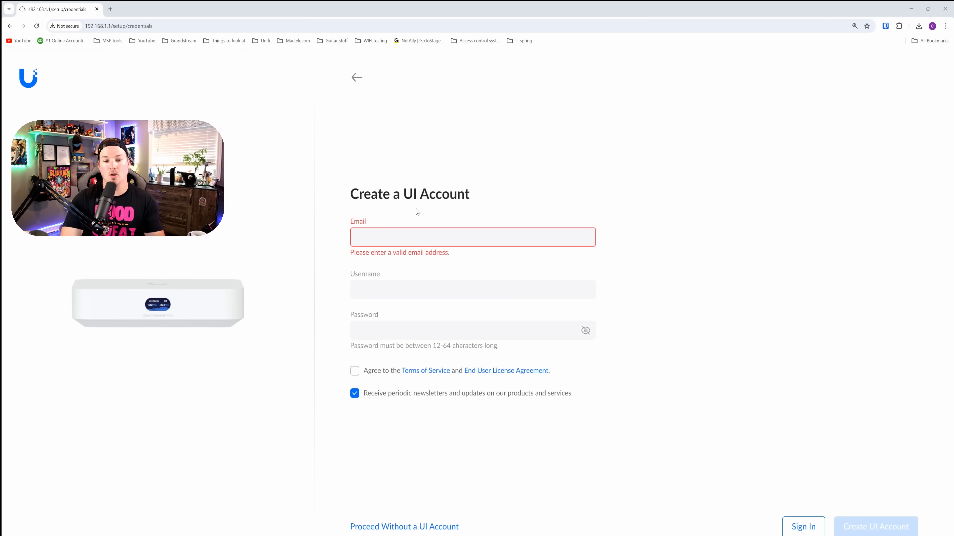
{"action": "mouse_move", "coordinate": [652, 280]}
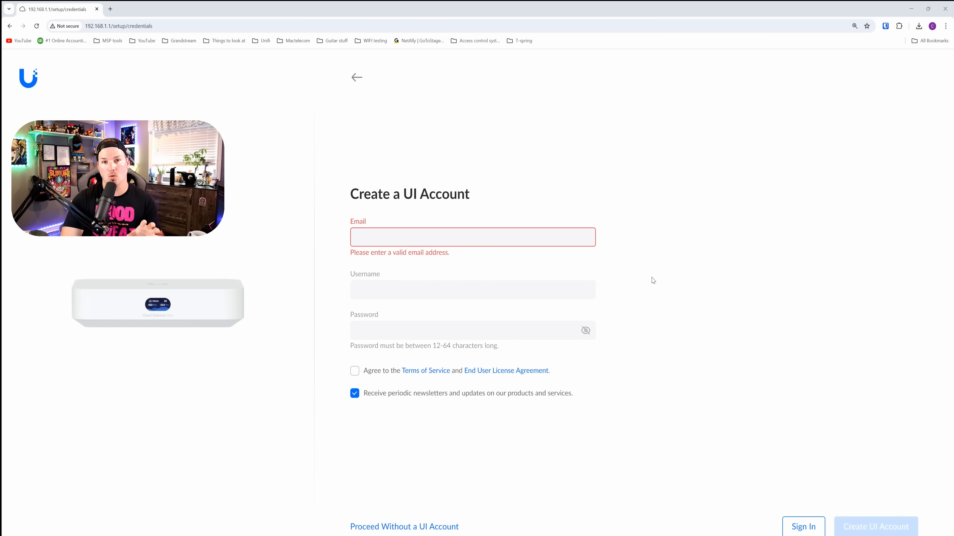
{"action": "mouse_move", "coordinate": [830, 507]}
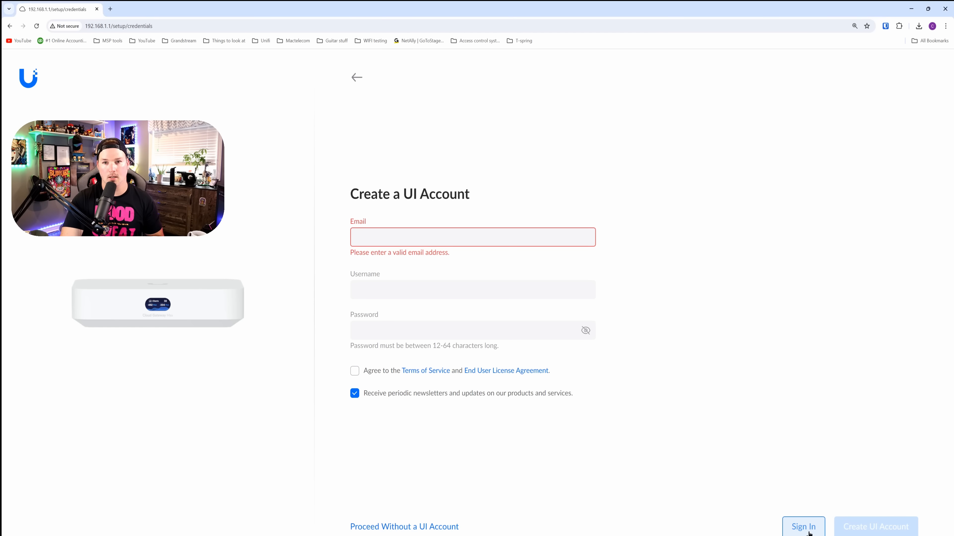
- Sign in with an existing UI account so setup proceeds to the speed test
{"action": "left_click", "coordinate": [802, 526]}
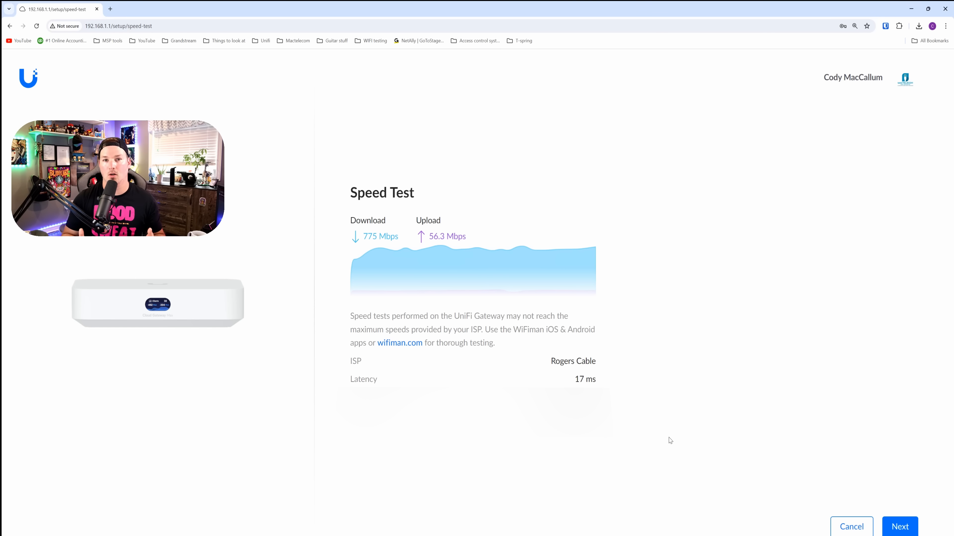
{"action": "mouse_move", "coordinate": [857, 472]}
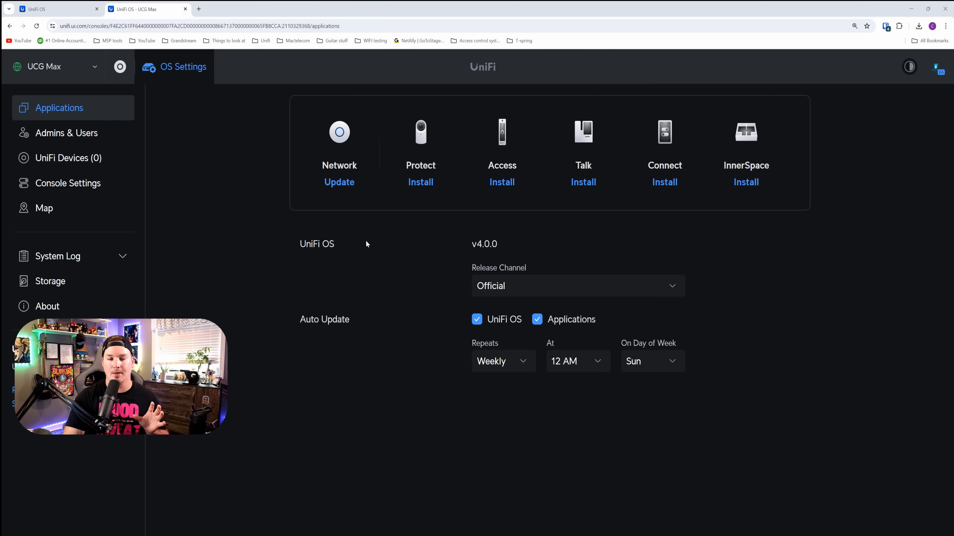
{"action": "mouse_move", "coordinate": [339, 182]}
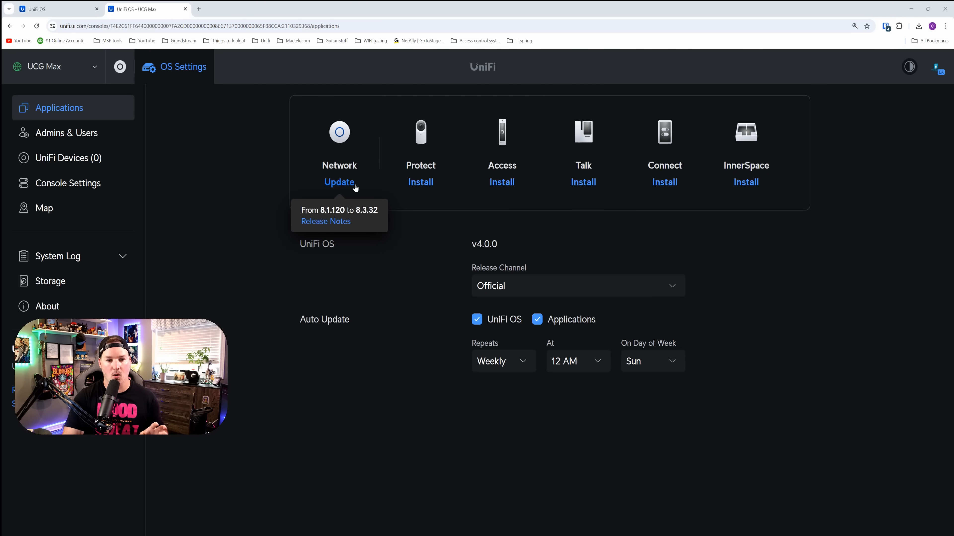
- Update the Network application to 8.3.32 and queue the Talk application install
{"action": "left_click", "coordinate": [339, 182]}
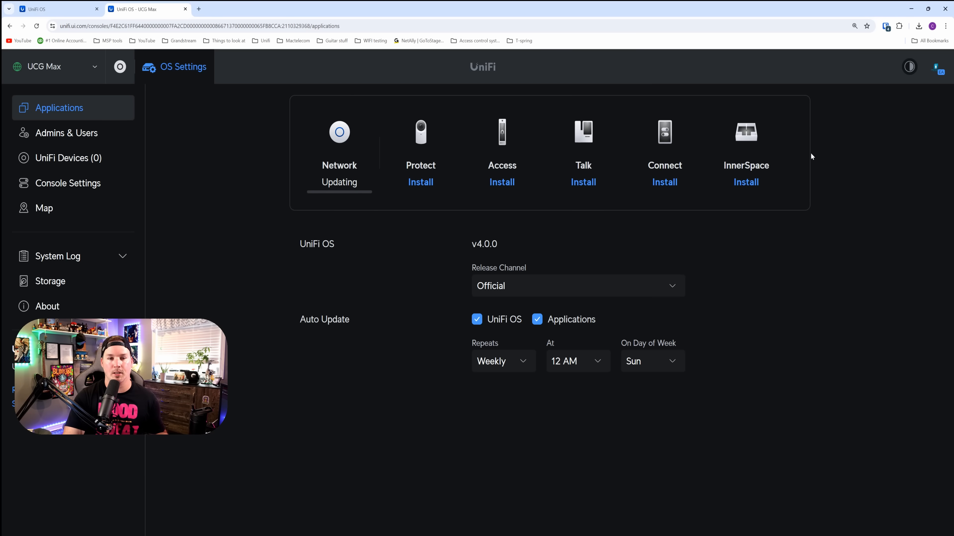
{"action": "mouse_move", "coordinate": [688, 143]}
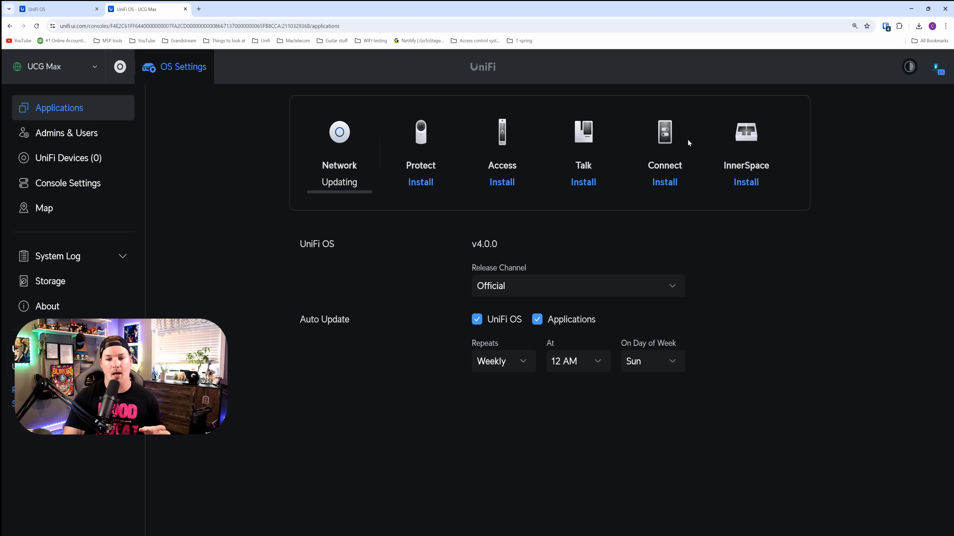
{"action": "mouse_move", "coordinate": [420, 181]}
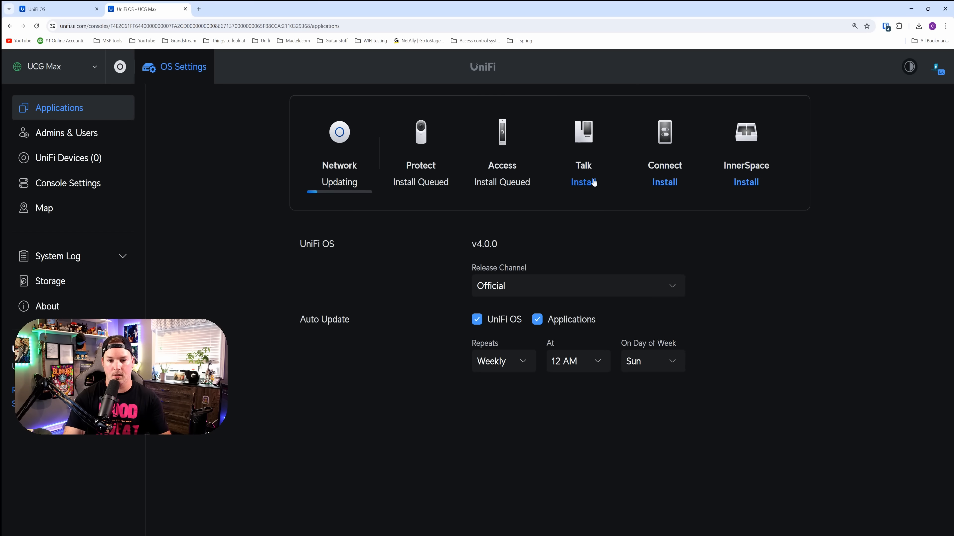
{"action": "left_click", "coordinate": [120, 66]}
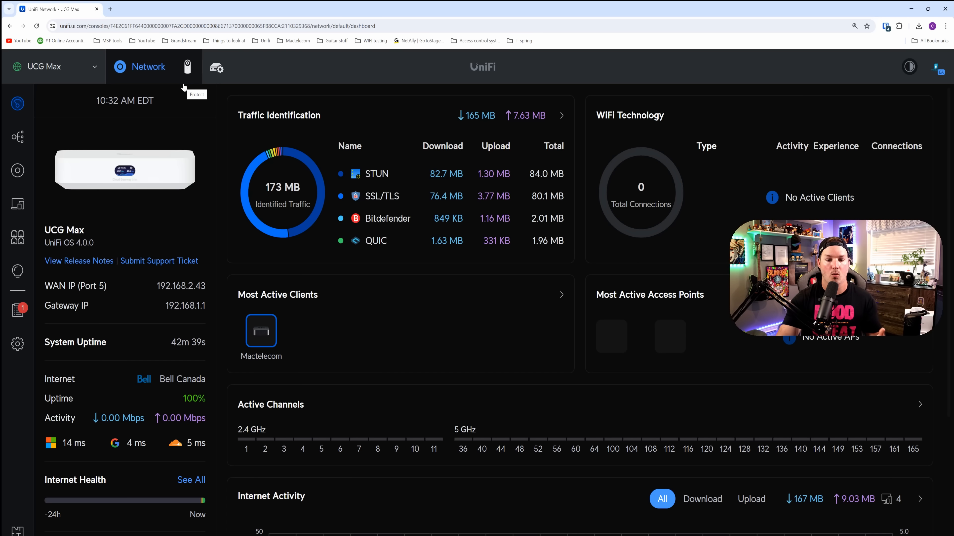
{"action": "mouse_move", "coordinate": [130, 319]}
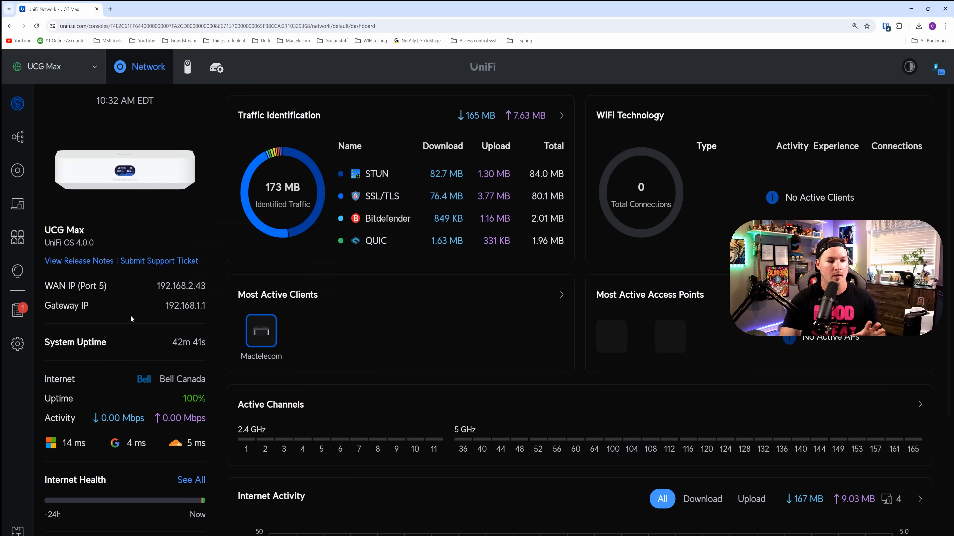
{"action": "mouse_move", "coordinate": [221, 291]}
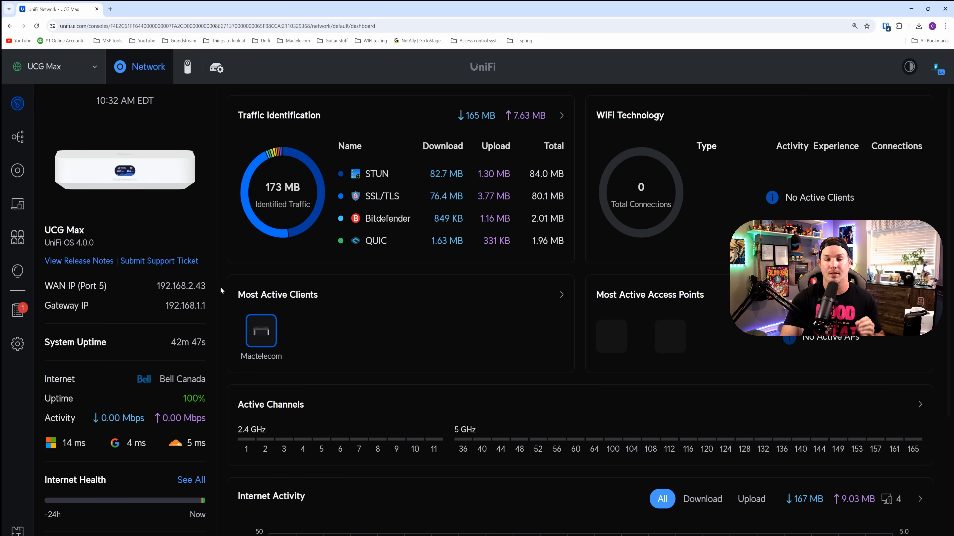
- Scroll the Network dashboard down to the gateway speed test results
{"action": "scroll", "scroll_direction": "down", "scroll_amount": 3}
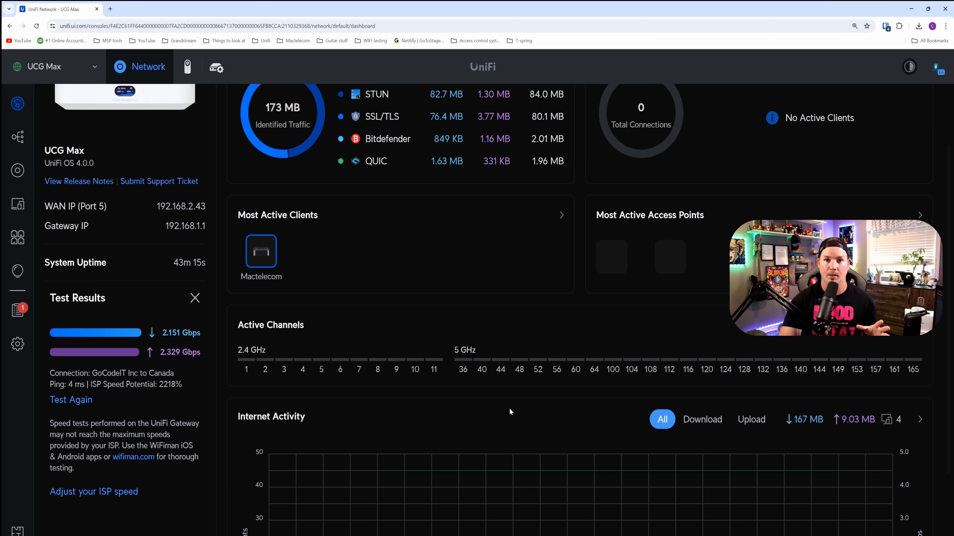
{"action": "mouse_move", "coordinate": [17, 344]}
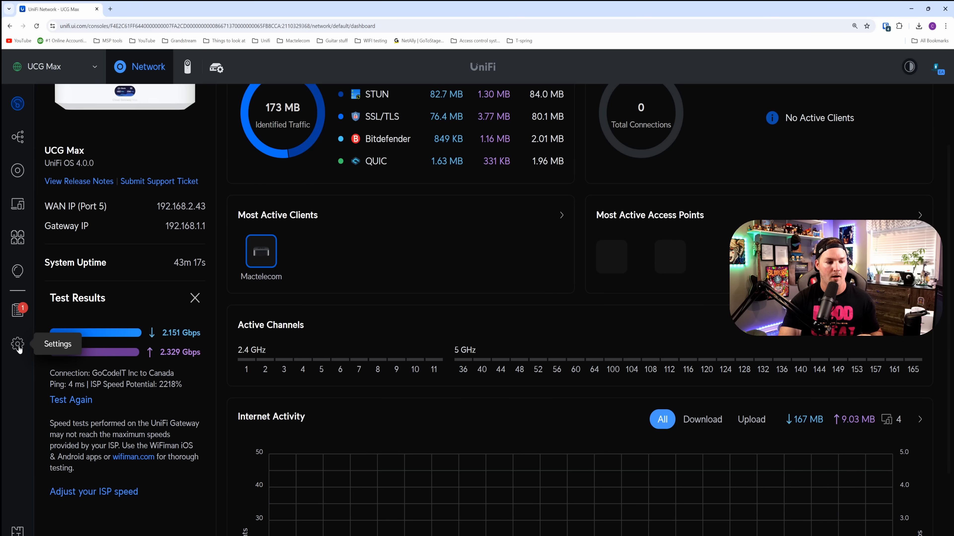
- Set Intrusion Detection and Prevention to Advanced in Security settings
{"action": "left_click", "coordinate": [18, 344]}
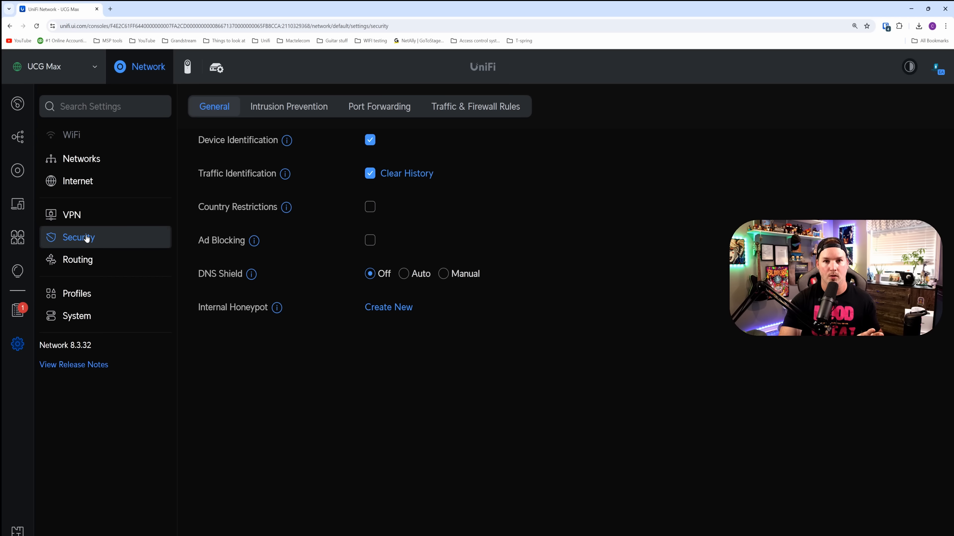
{"action": "mouse_move", "coordinate": [286, 113]}
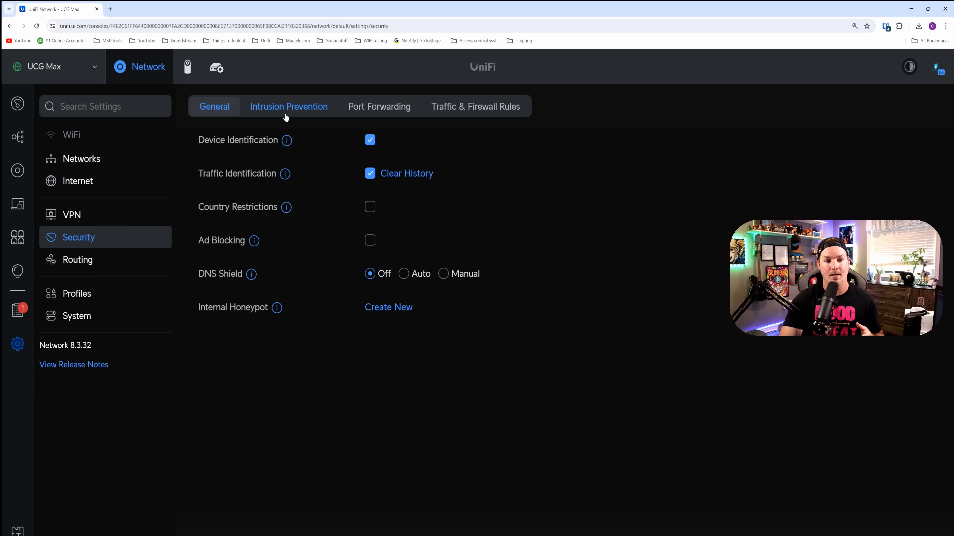
{"action": "left_click", "coordinate": [289, 106]}
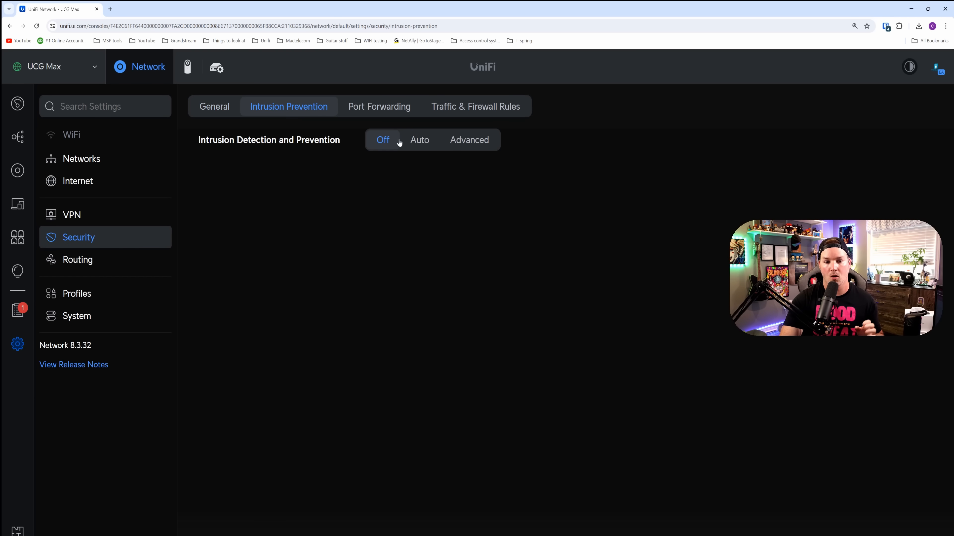
{"action": "left_click", "coordinate": [468, 140]}
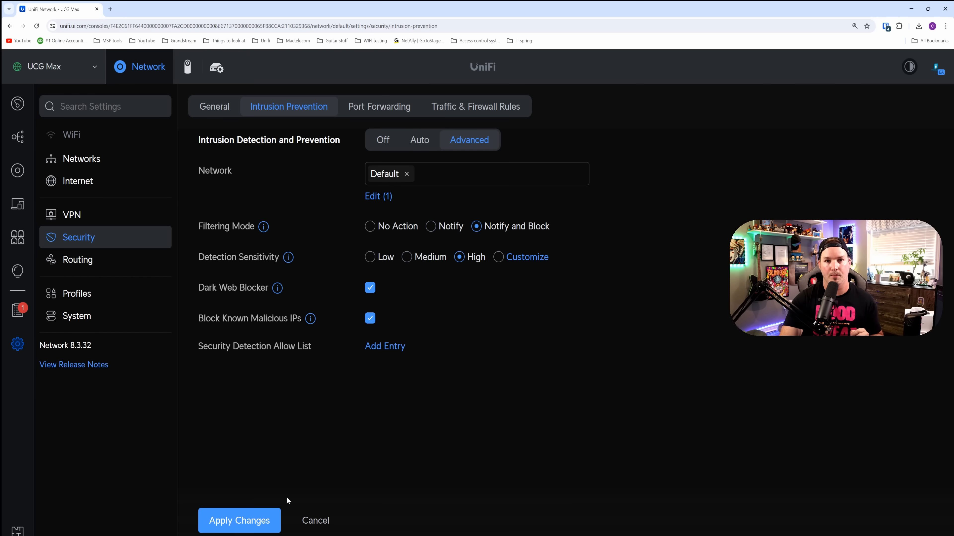
{"action": "mouse_move", "coordinate": [426, 176]}
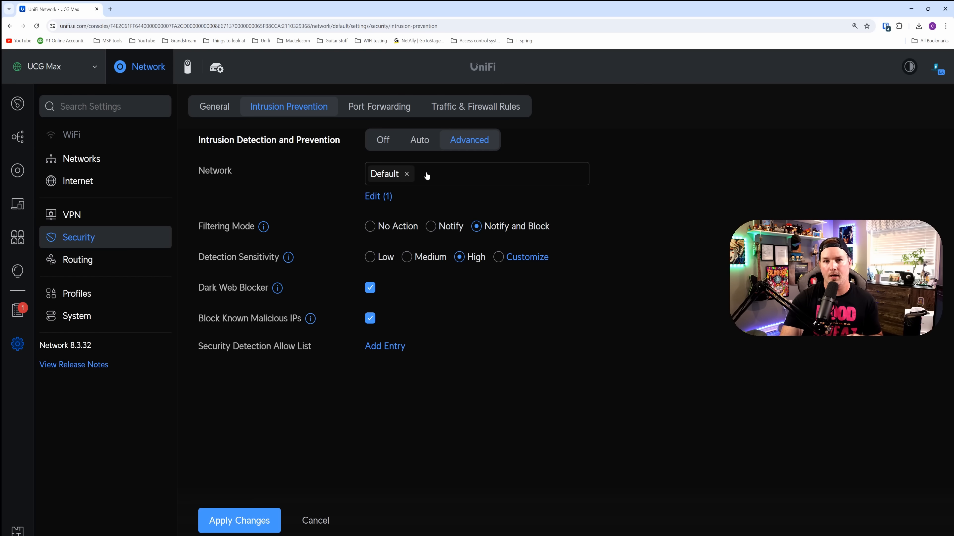
{"action": "mouse_move", "coordinate": [535, 220]}
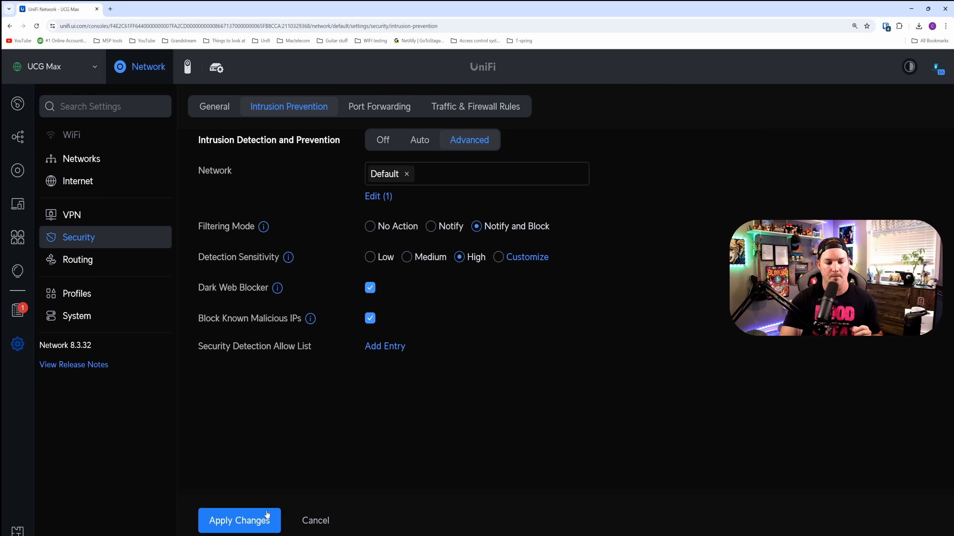
- Select the networks through 10 for intrusion prevention and save the selection
{"action": "left_click", "coordinate": [377, 196]}
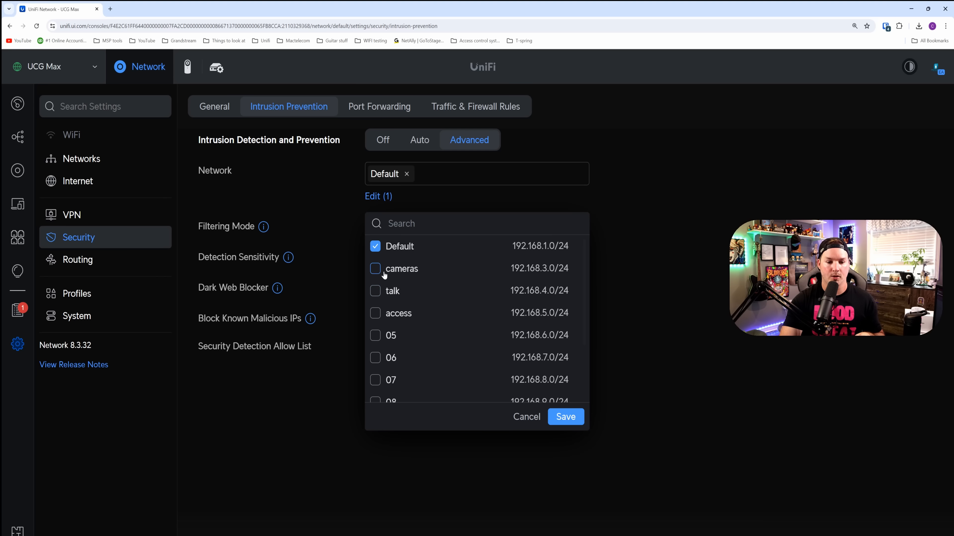
{"action": "scroll", "scroll_direction": "down", "scroll_amount": 3}
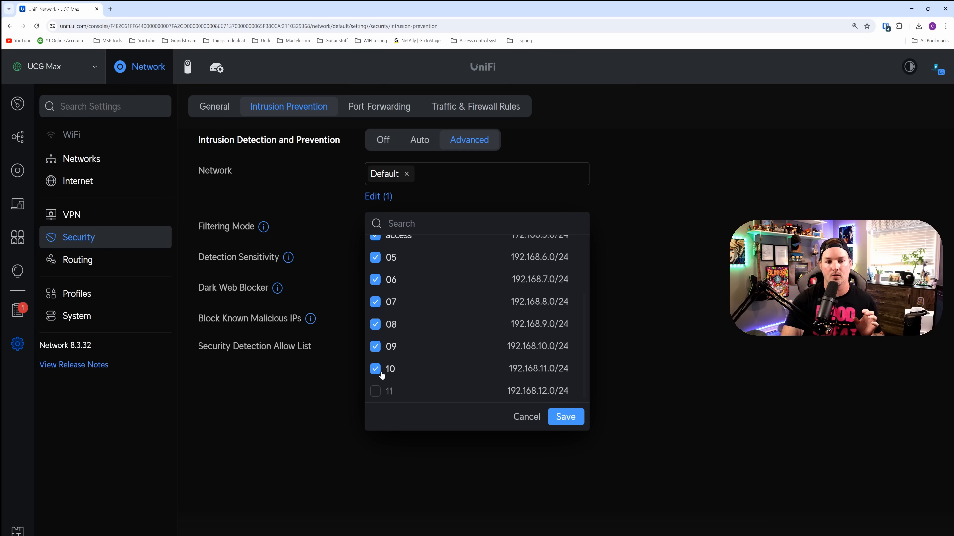
{"action": "mouse_move", "coordinate": [385, 400]}
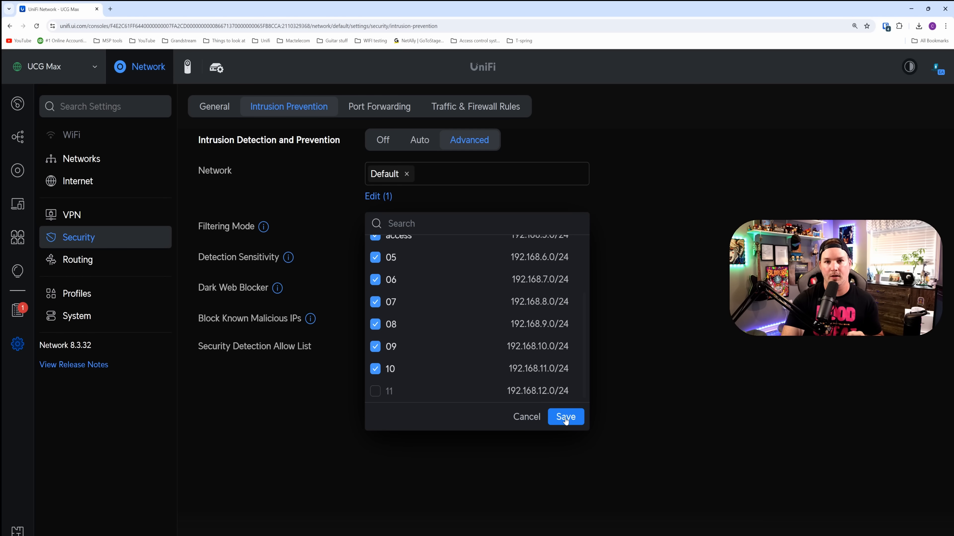
{"action": "left_click", "coordinate": [564, 416]}
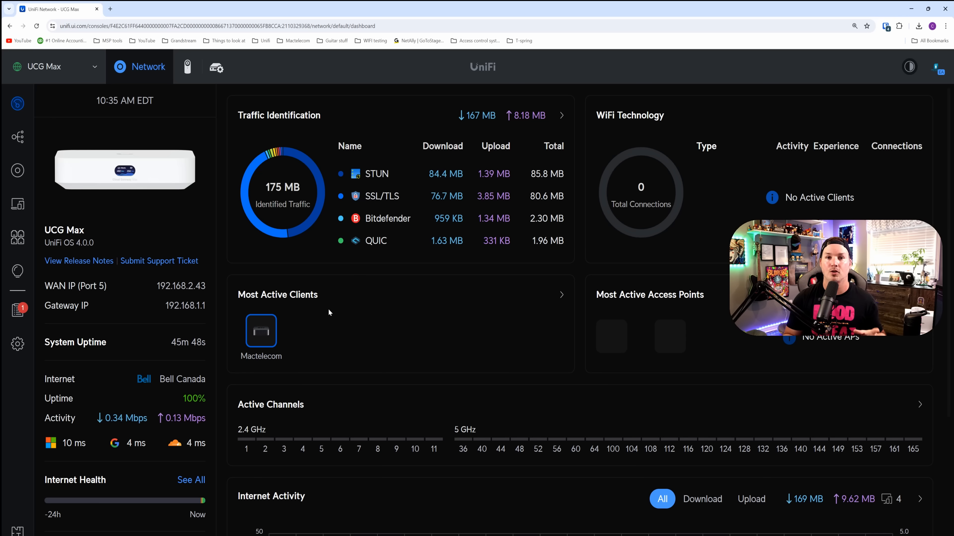
- Start a fresh internet speed test from the dashboard's Run Now
{"action": "scroll", "scroll_direction": "down", "scroll_amount": 3}
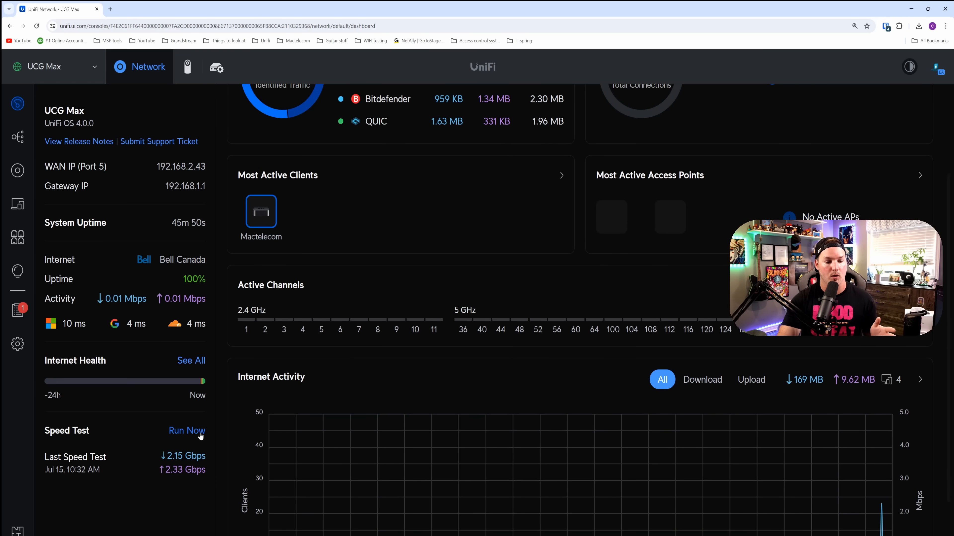
{"action": "left_click", "coordinate": [186, 431]}
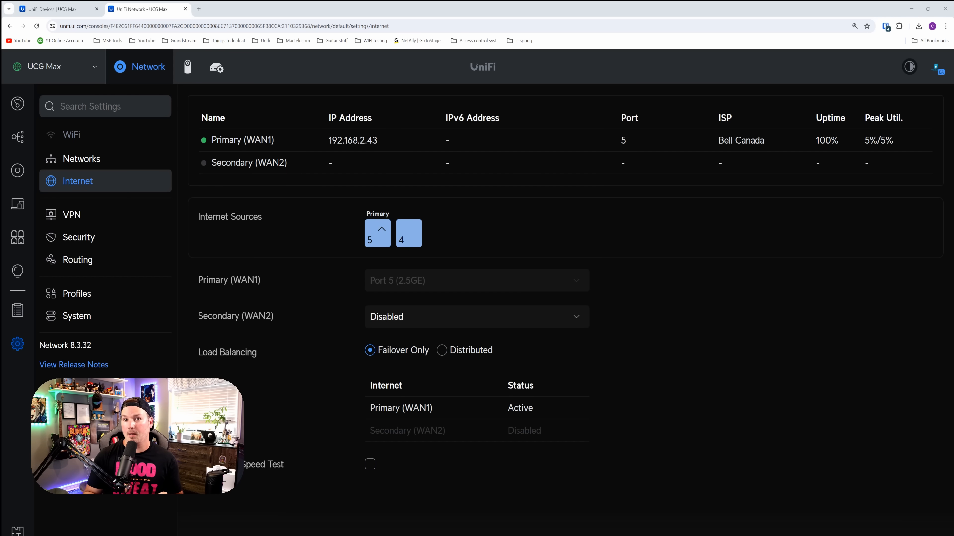
{"action": "mouse_move", "coordinate": [254, 349]}
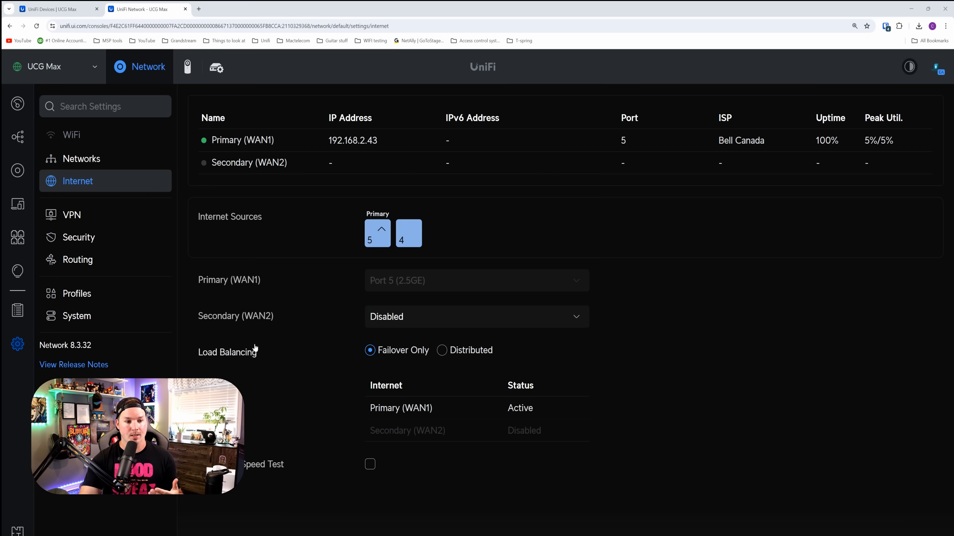
{"action": "mouse_move", "coordinate": [289, 240]}
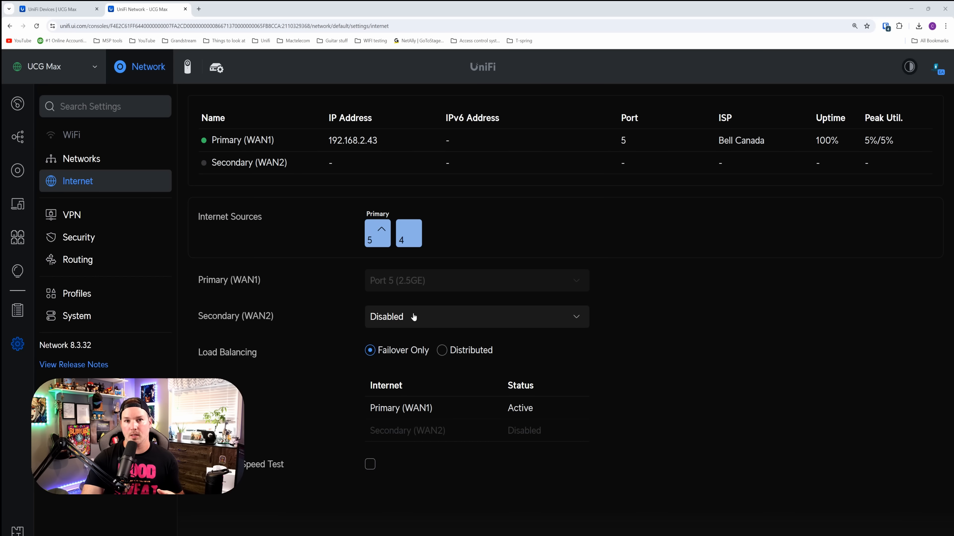
{"action": "mouse_move", "coordinate": [423, 245]}
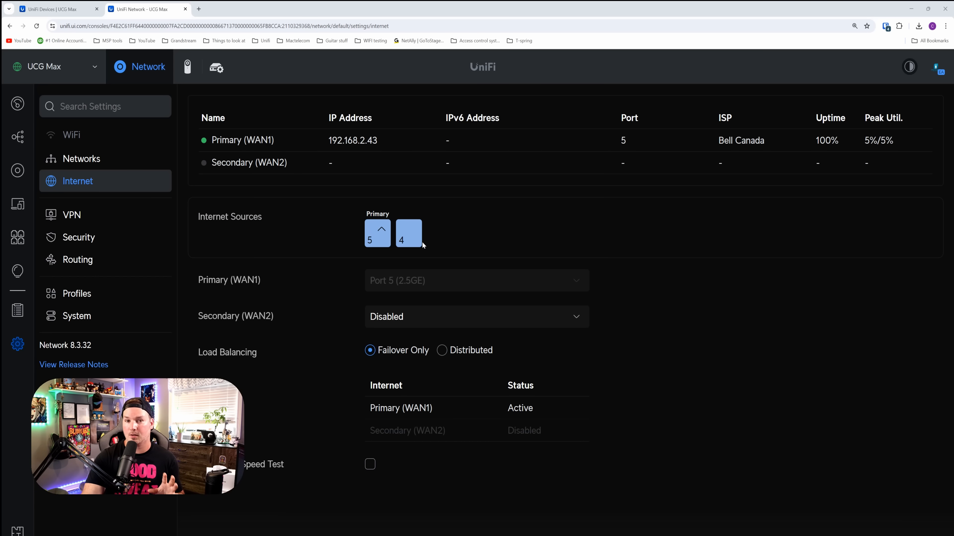
- Assign Port 4 (2.5GE) as the Secondary WAN2 internet source
{"action": "left_click", "coordinate": [476, 316]}
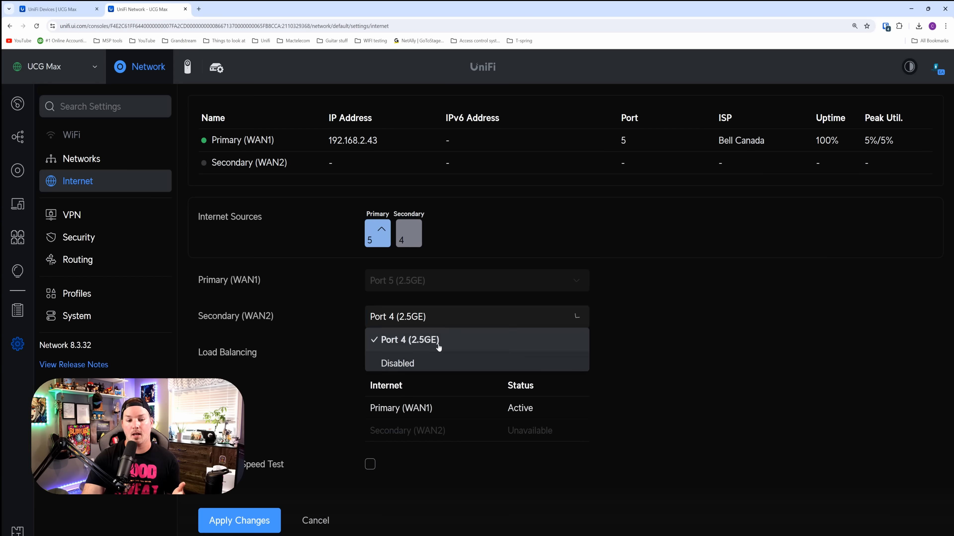
{"action": "left_click", "coordinate": [407, 340]}
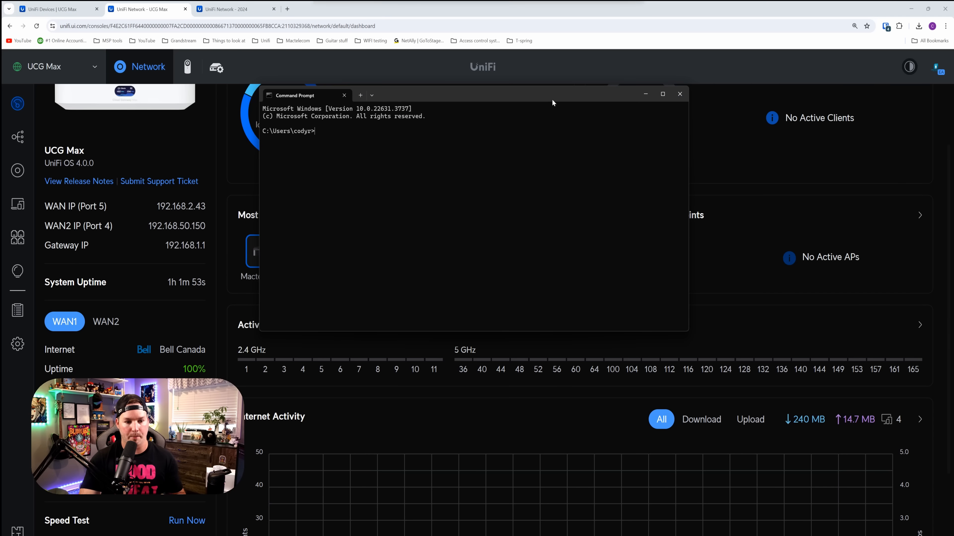
- Run a continuous ping to 1.1.1.1 with 'ping 1.1.1.1 -t'
{"action": "type", "text": "ping 1"}
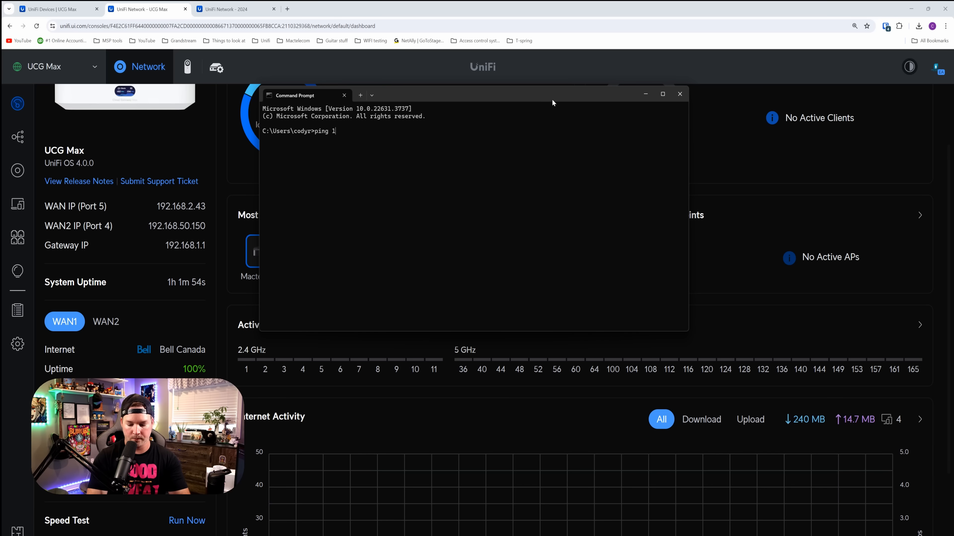
{"action": "type", "text": ".1.1.1 -t"}
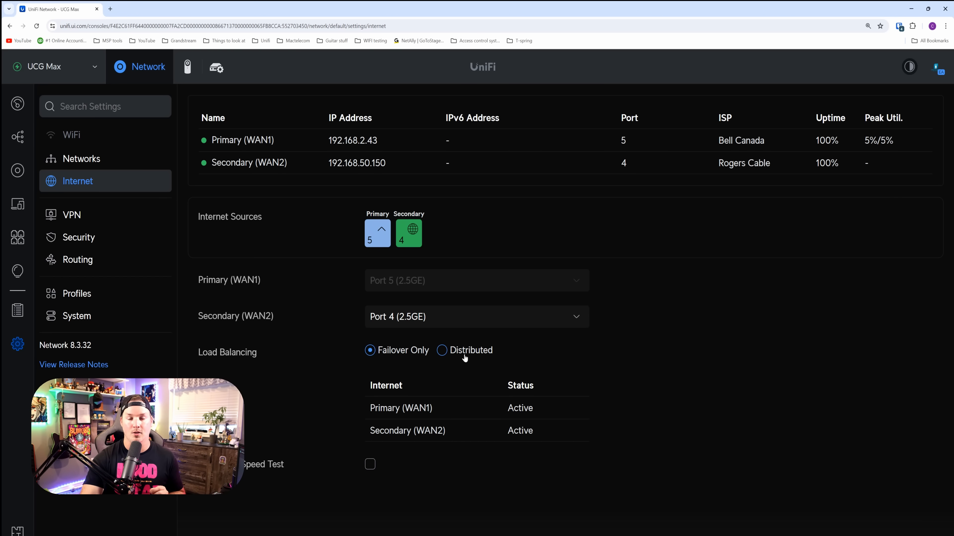
- Preview Distributed load balancing, then set it back to Failover Only
{"action": "left_click", "coordinate": [441, 350]}
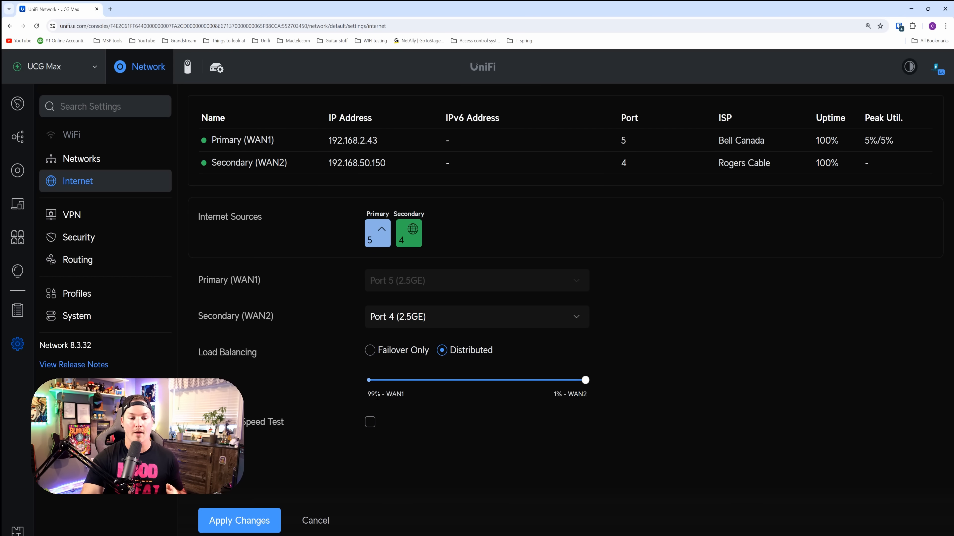
{"action": "mouse_move", "coordinate": [458, 406]}
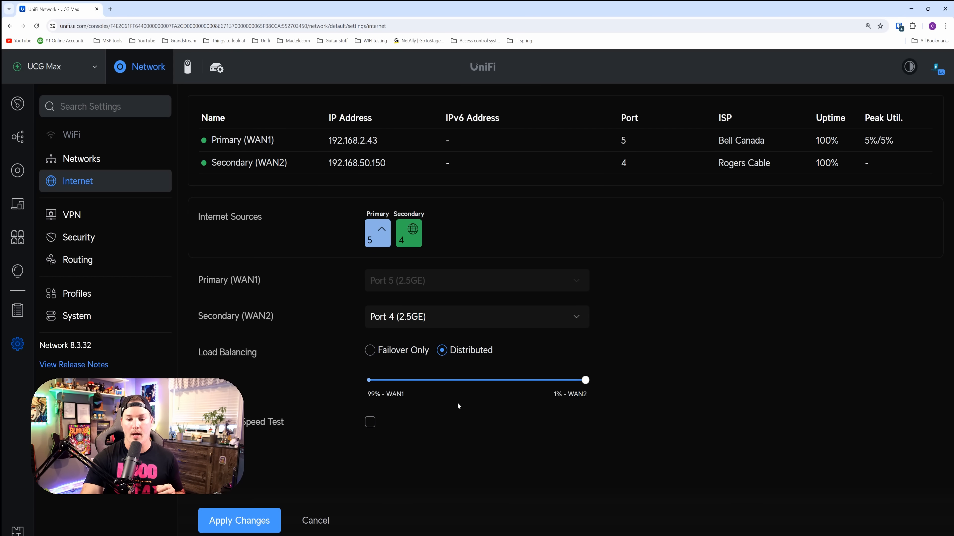
{"action": "mouse_move", "coordinate": [575, 404]}
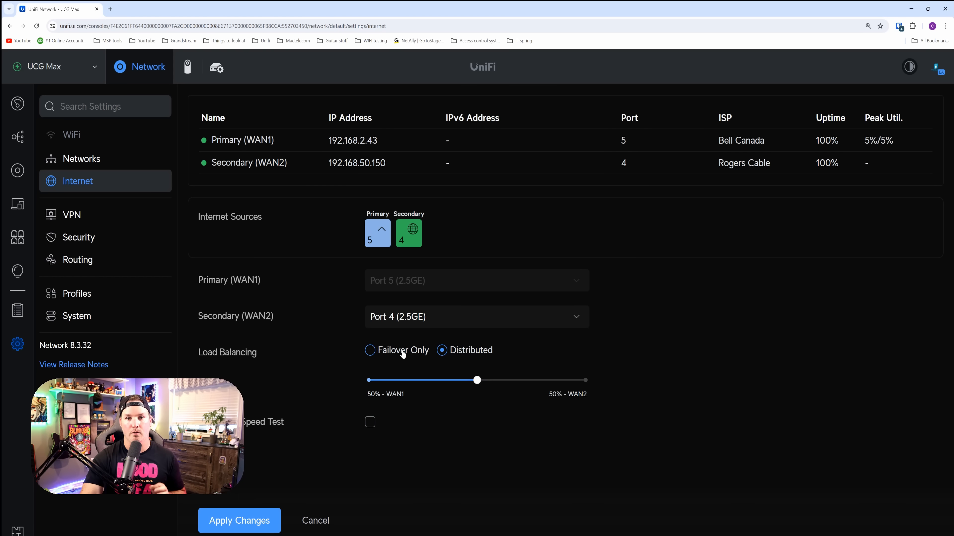
{"action": "left_click", "coordinate": [369, 351]}
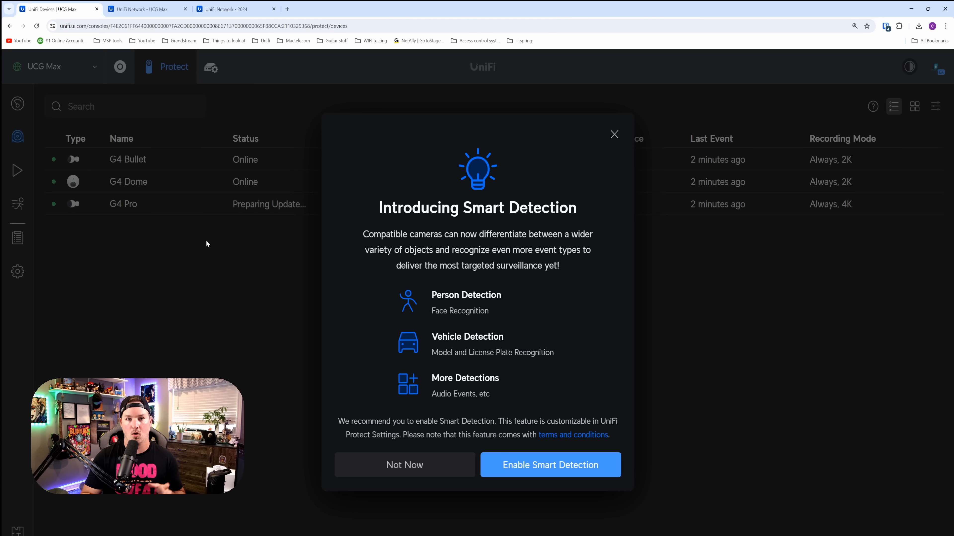
{"action": "mouse_move", "coordinate": [604, 447]}
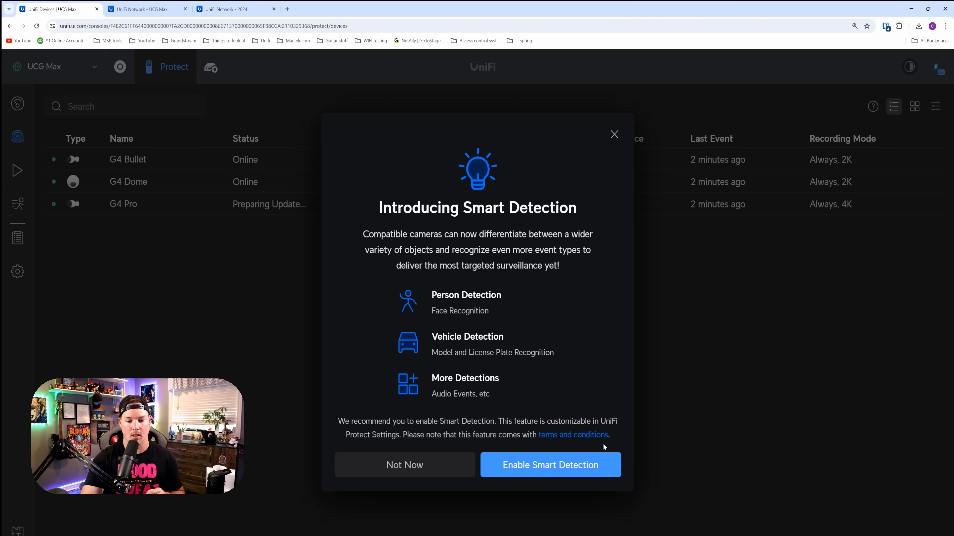
- Enable Smart Detection for compatible Protect cameras
{"action": "left_click", "coordinate": [549, 465]}
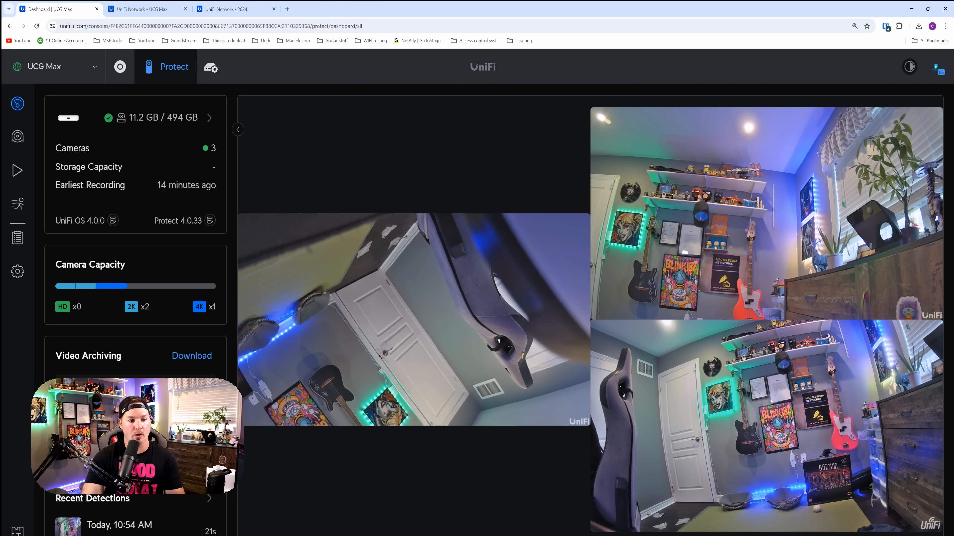
{"action": "mouse_move", "coordinate": [157, 286]}
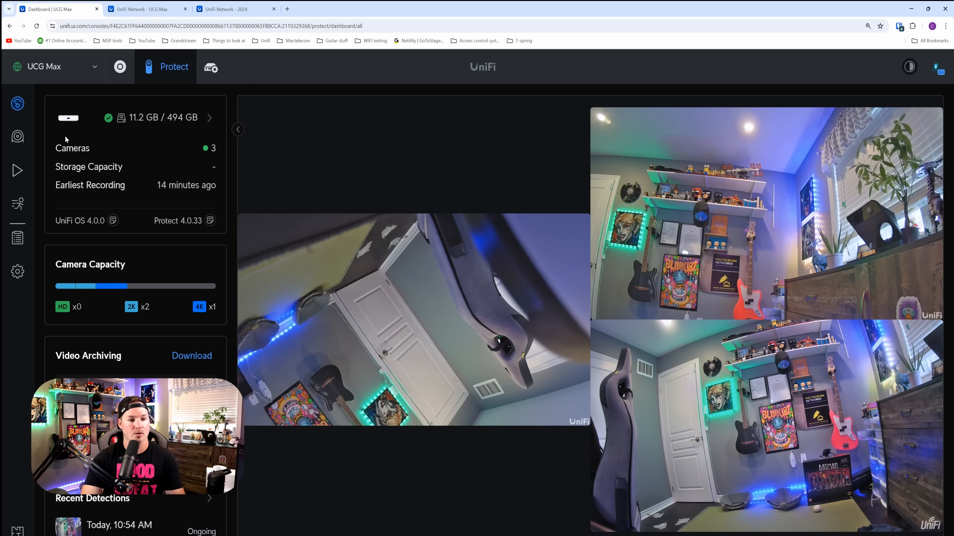
{"action": "mouse_move", "coordinate": [190, 198]}
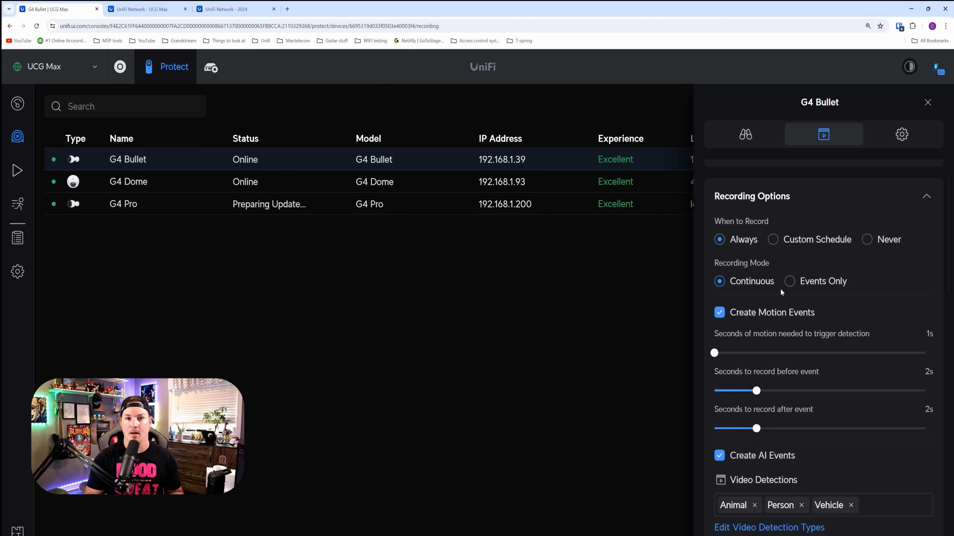
- Set the G4 Bullet to Events Only recording and remove Animal from its video detections
{"action": "left_click", "coordinate": [788, 281]}
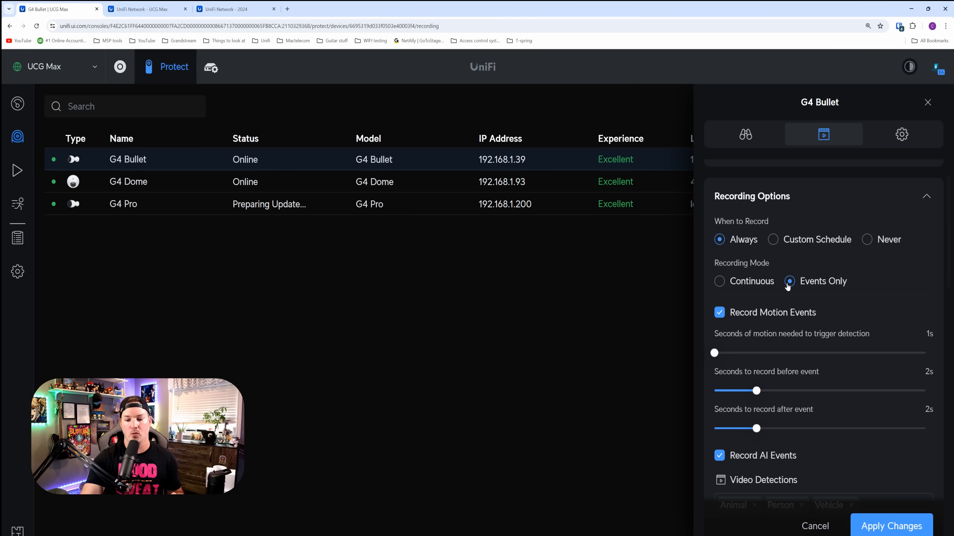
{"action": "scroll", "scroll_direction": "down", "scroll_amount": 3}
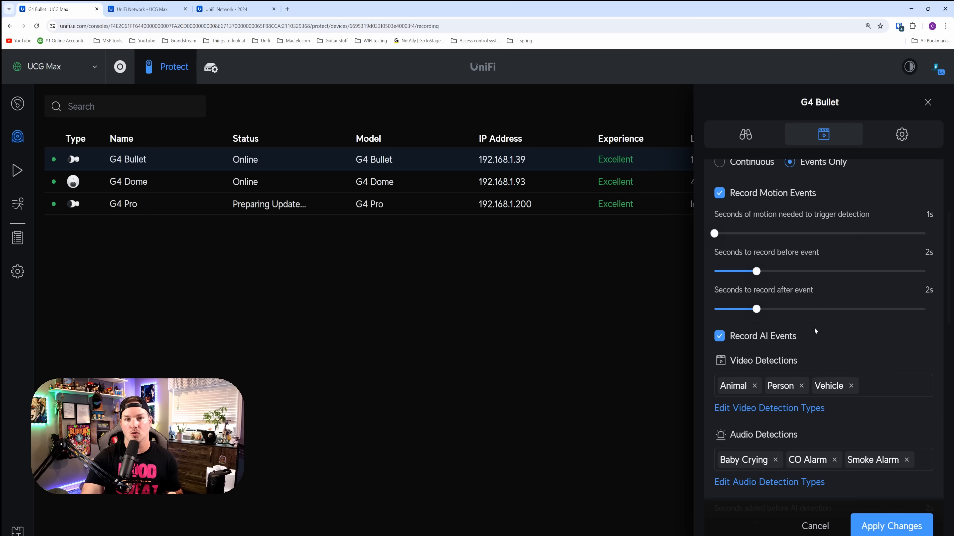
{"action": "mouse_move", "coordinate": [754, 390]}
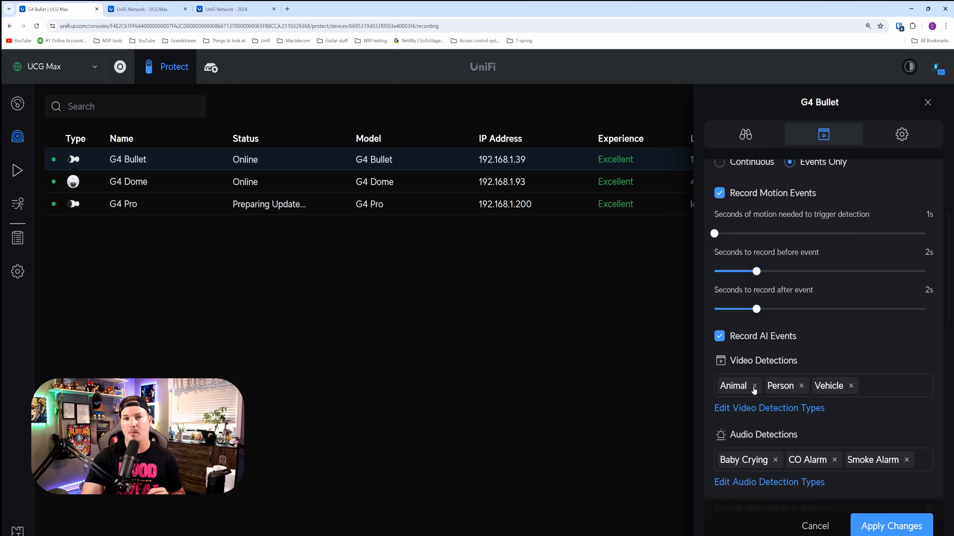
{"action": "left_click", "coordinate": [754, 386]}
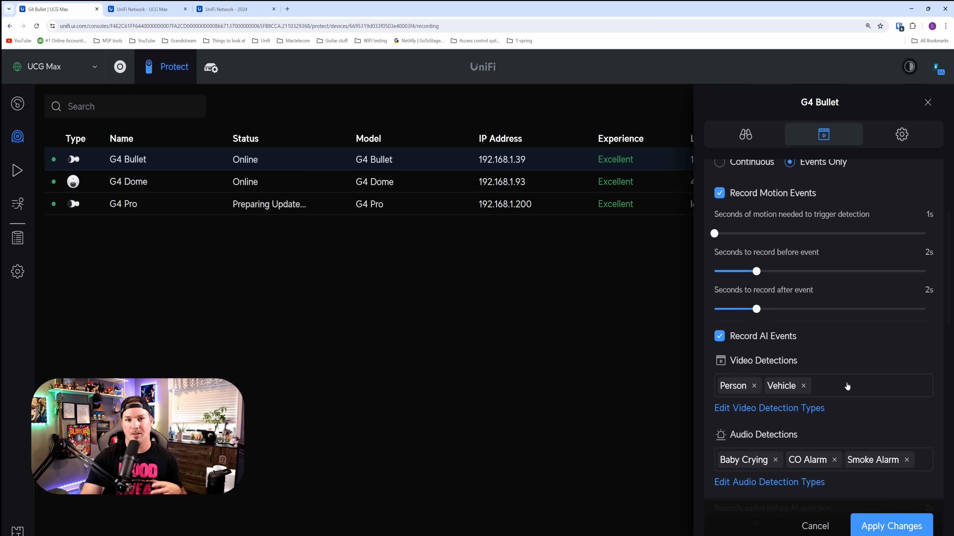